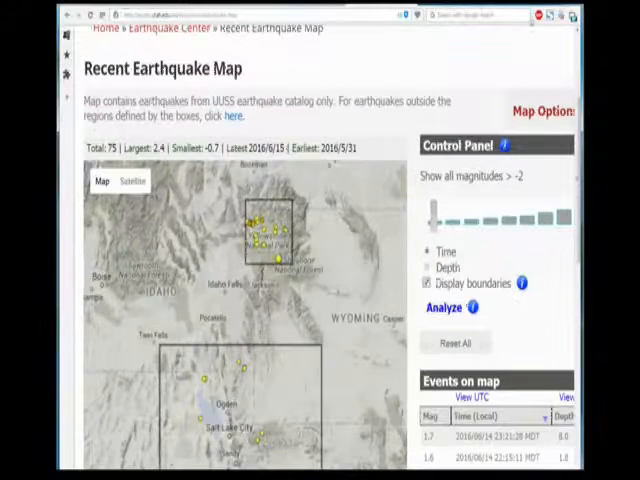
scroll("down", 3)
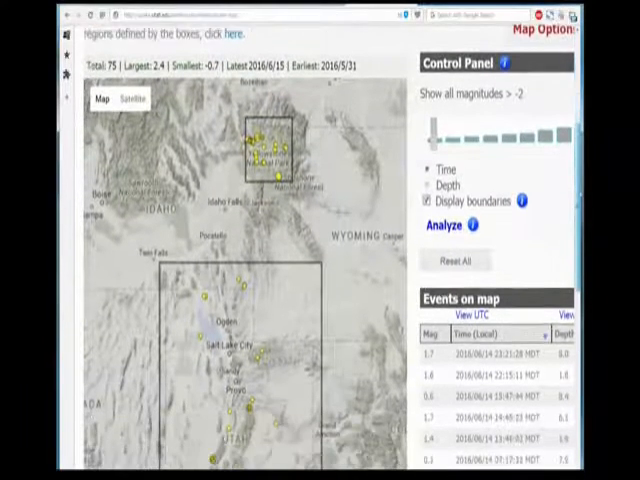